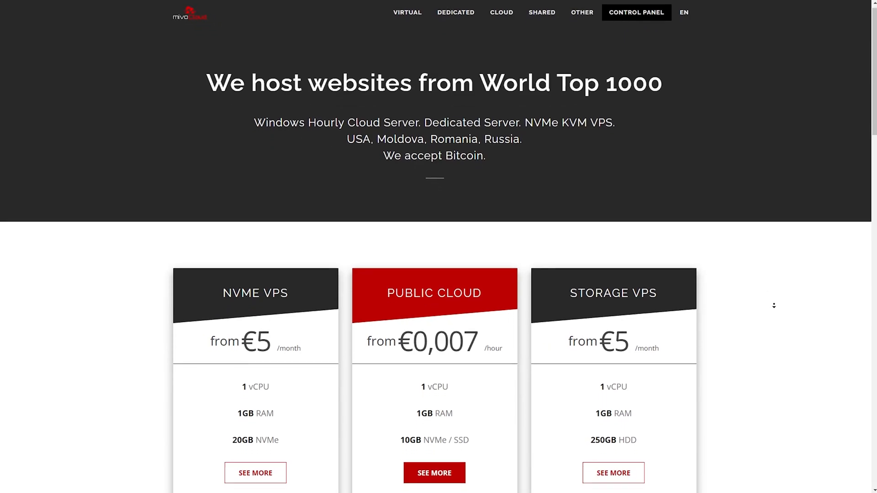
# Run 'apt update && apt upgrade -y', then enter 'apt install pidgin -y'
pyautogui.scroll(-3)
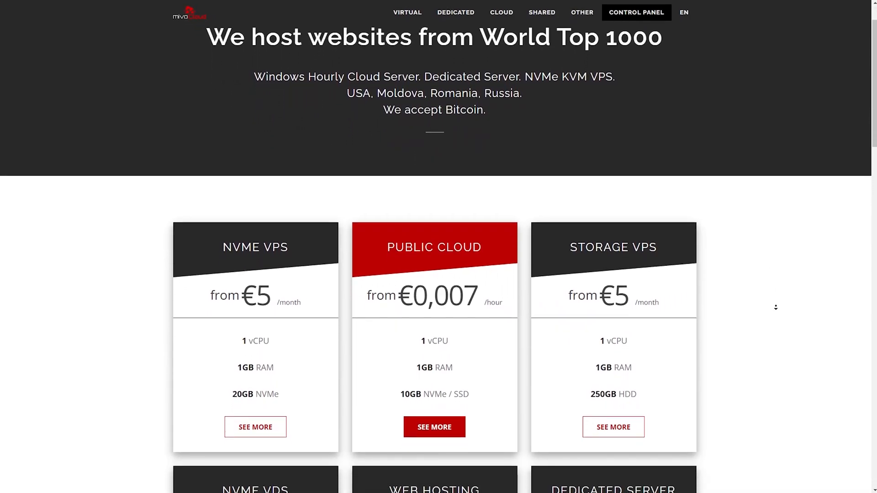
pyautogui.scroll(-3)
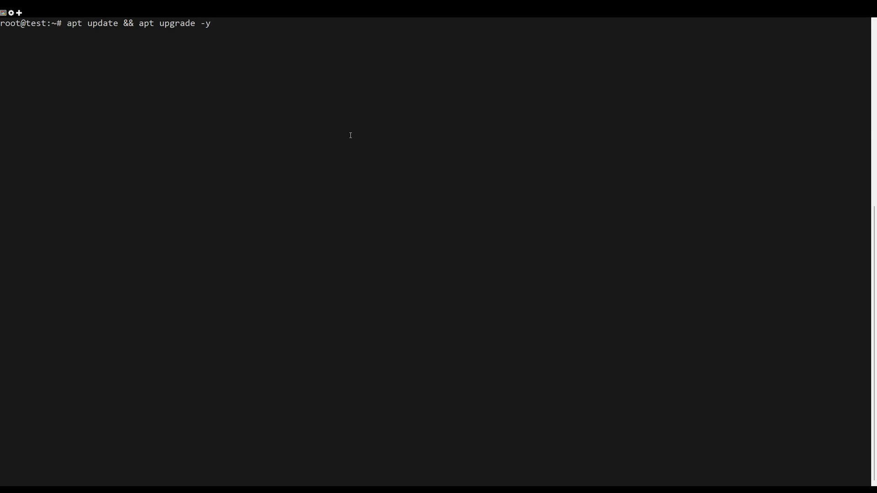
pyautogui.press('Return')
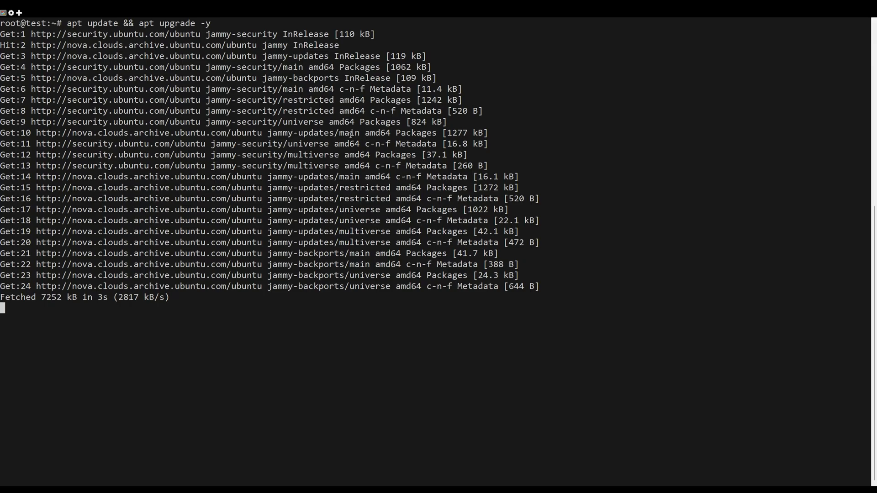
pyautogui.write('apt install pidgin -y')
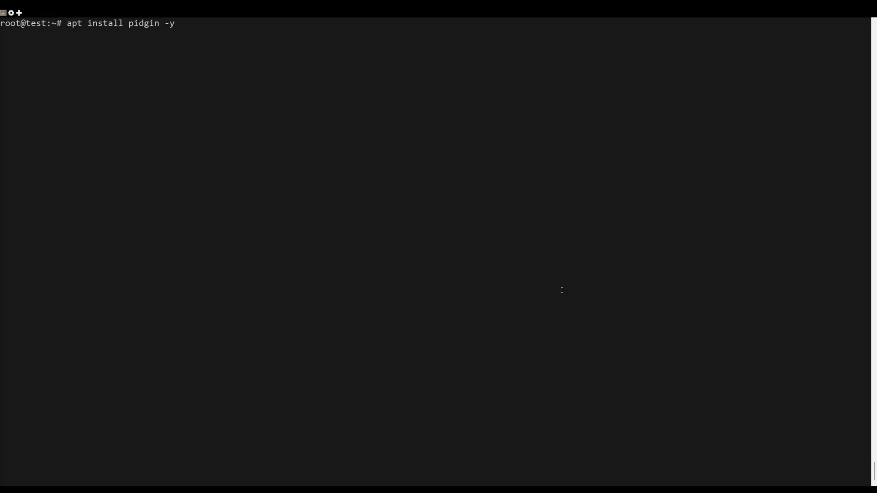
# Run 'apt install pidgin -y' to install Pidgin on the server
pyautogui.press('Return')
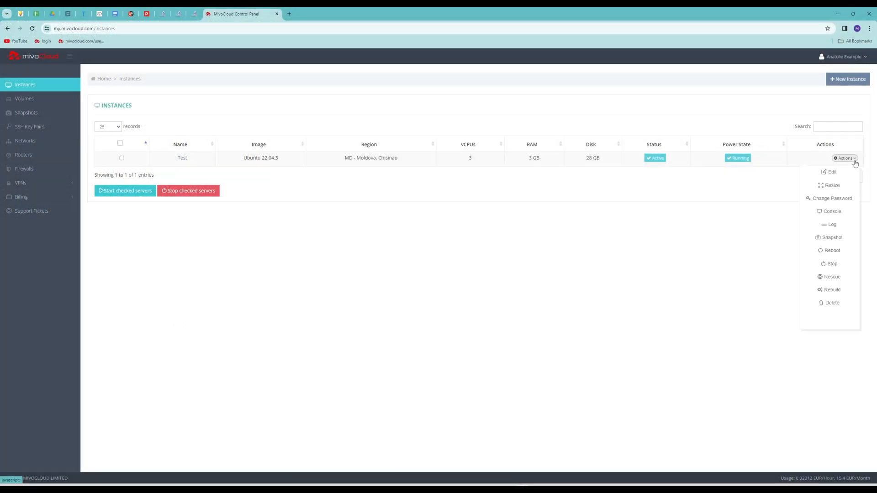
# Open the Test server's web console, launch Pidgin, and open Accounts > Manage Accounts
pyautogui.click(832, 211)
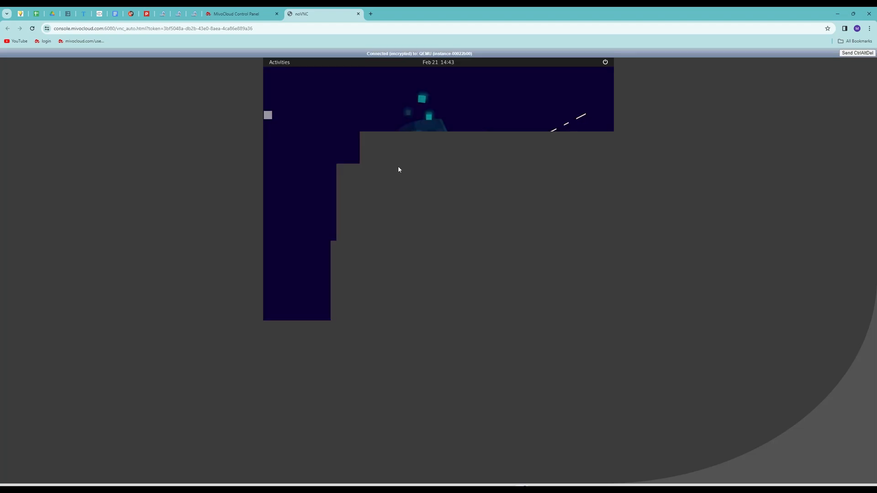
pyautogui.click(279, 62)
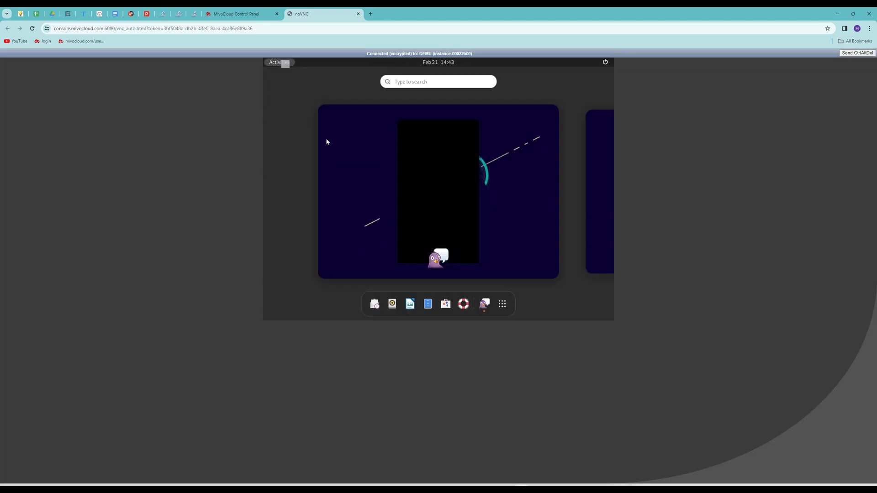
pyautogui.click(483, 304)
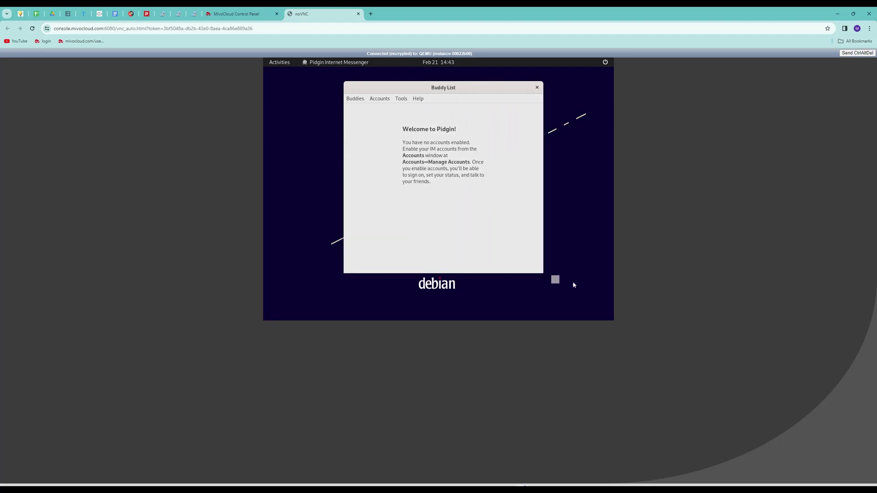
pyautogui.click(379, 98)
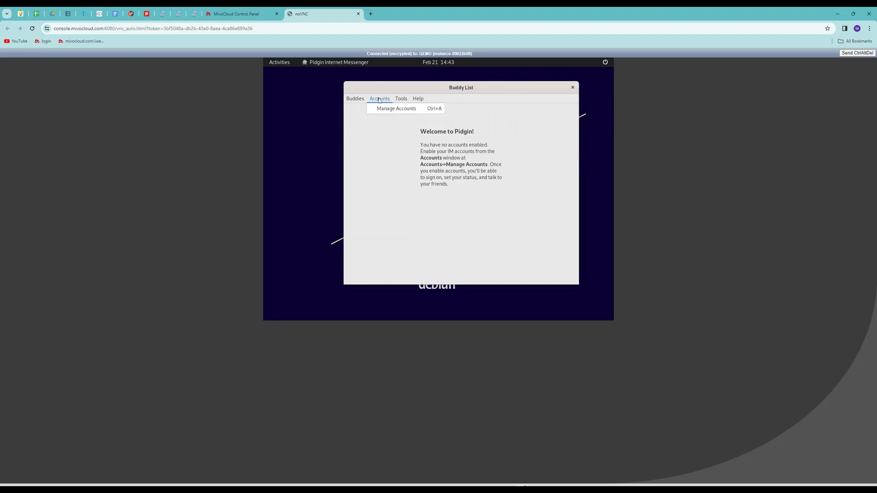
pyautogui.click(395, 109)
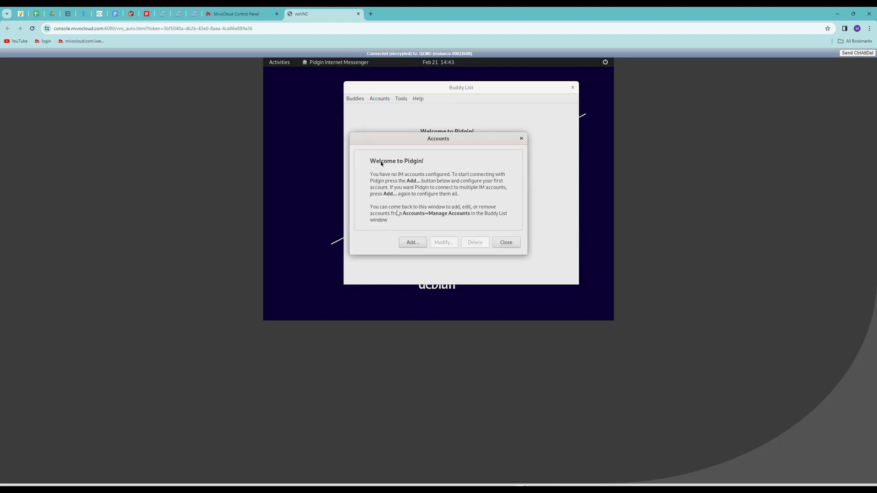
# Add a Bonjour account with username 'admin', then close the Accounts window
pyautogui.click(413, 242)
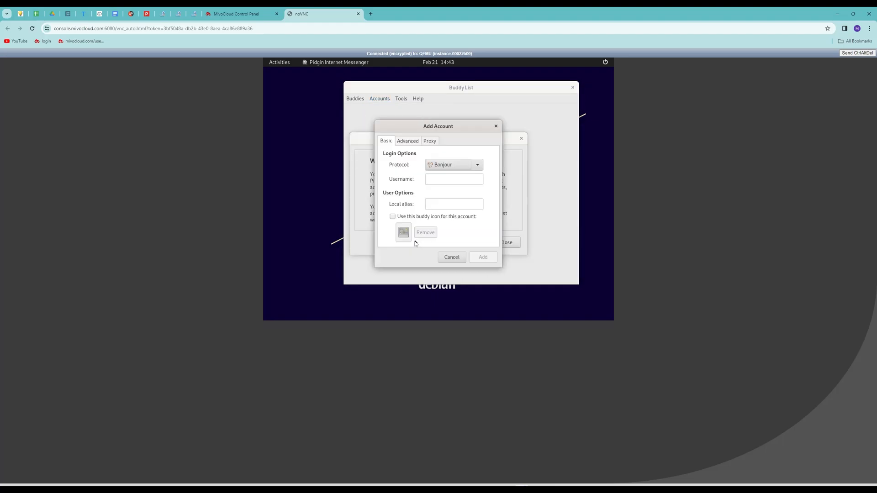
pyautogui.click(453, 179)
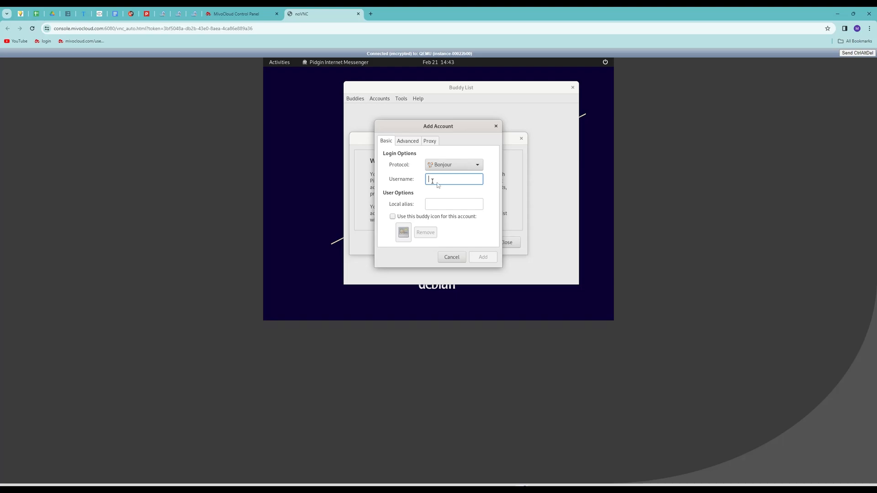
pyautogui.write('admin')
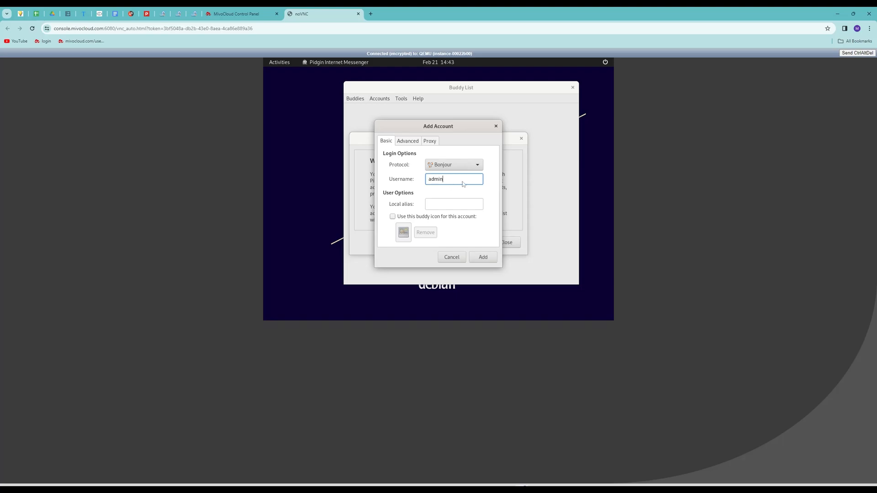
pyautogui.click(483, 257)
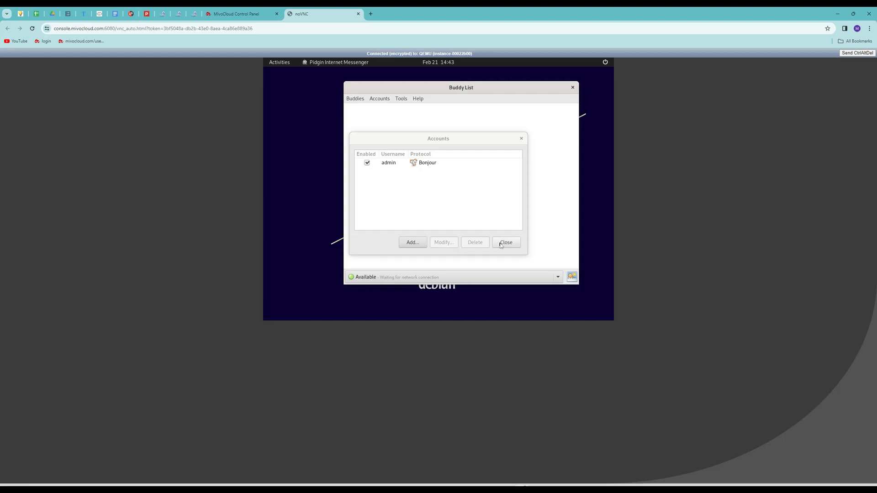
pyautogui.click(505, 242)
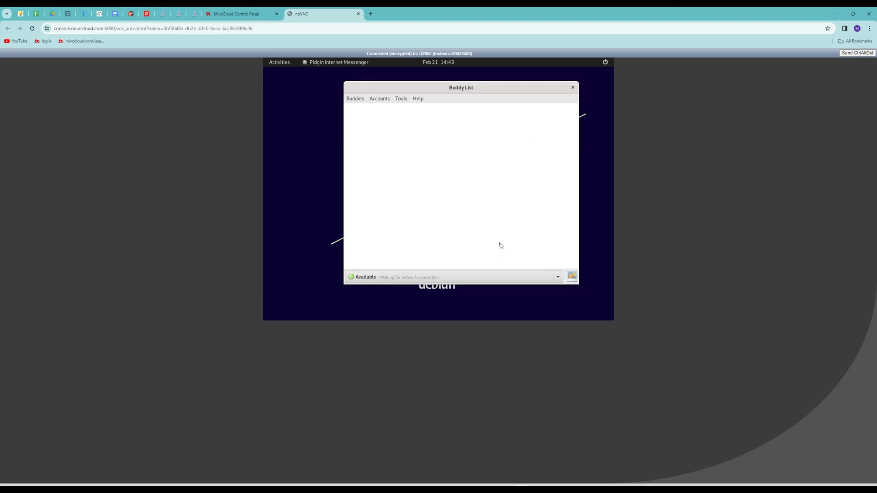